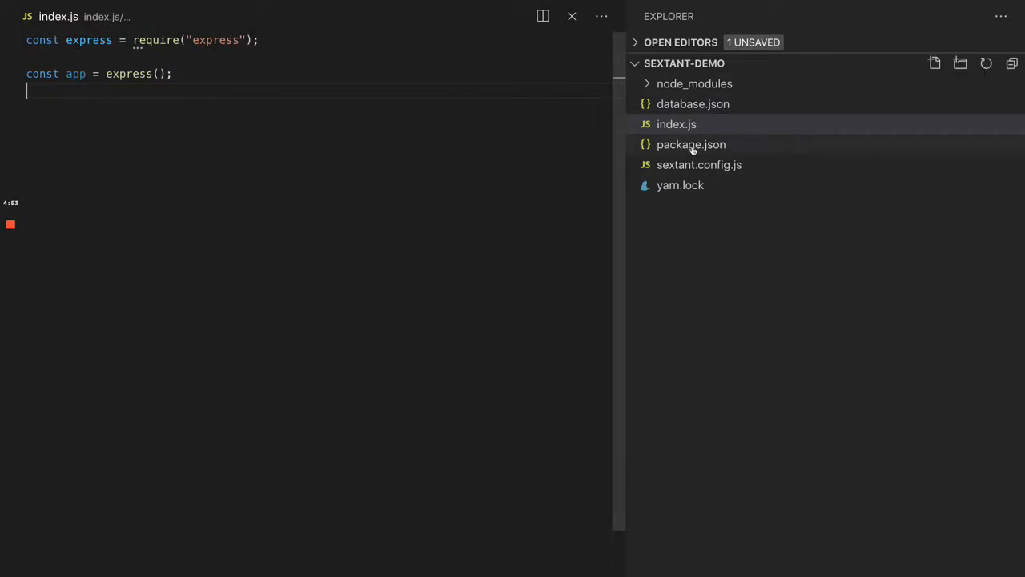
Step: Open package.json and select the express dependency line to review the dependencies
click(690, 144)
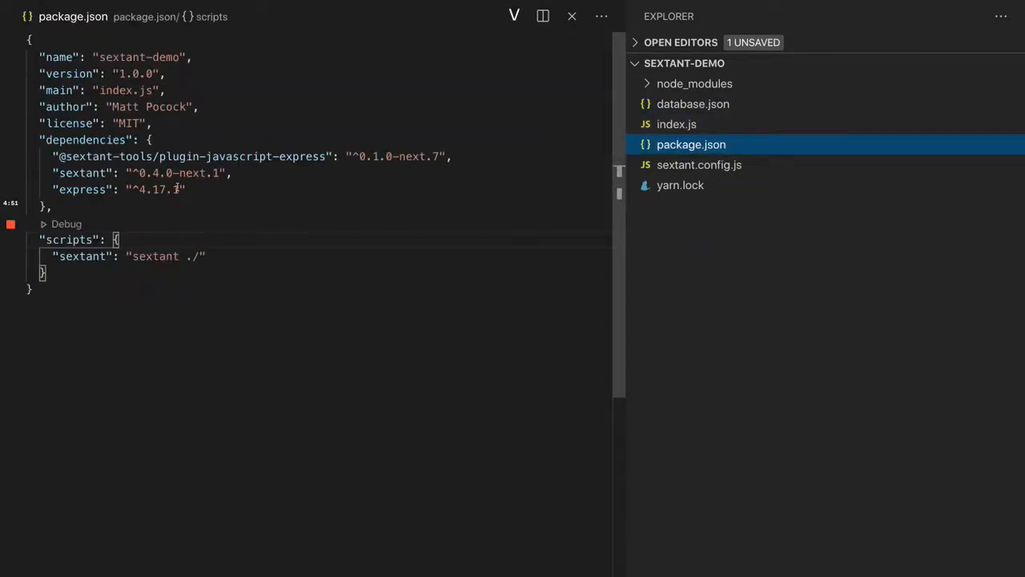
double_click(80, 190)
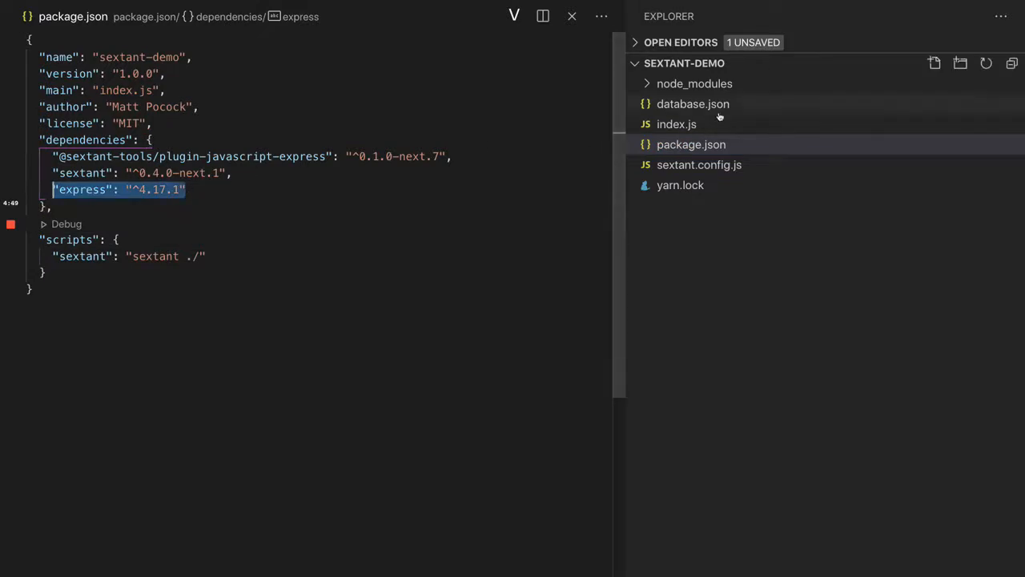
mouse_move(697, 157)
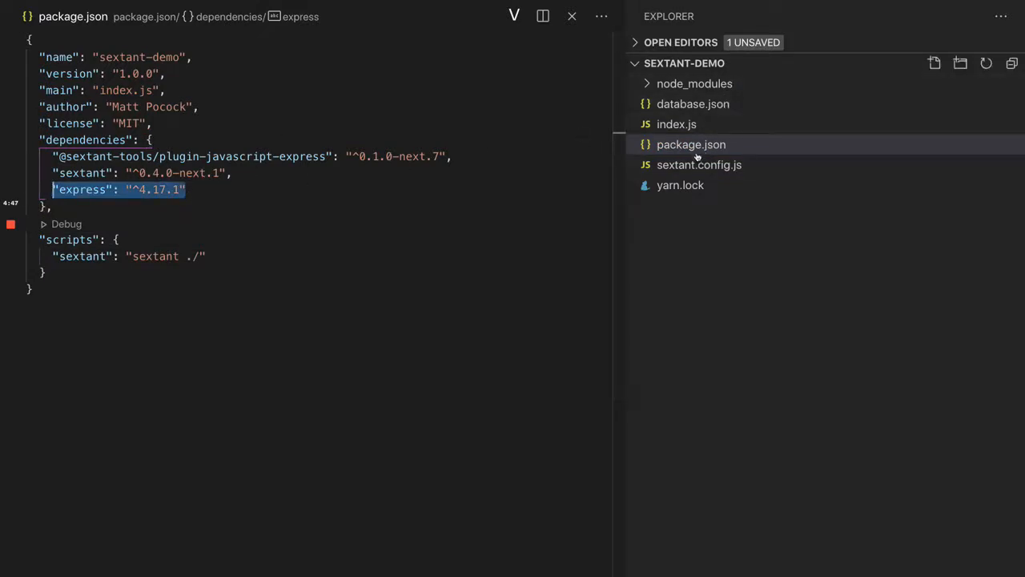
Step: Delete the half-typed plugin name so sextant.config.js exports plugins: [], and save
click(699, 164)
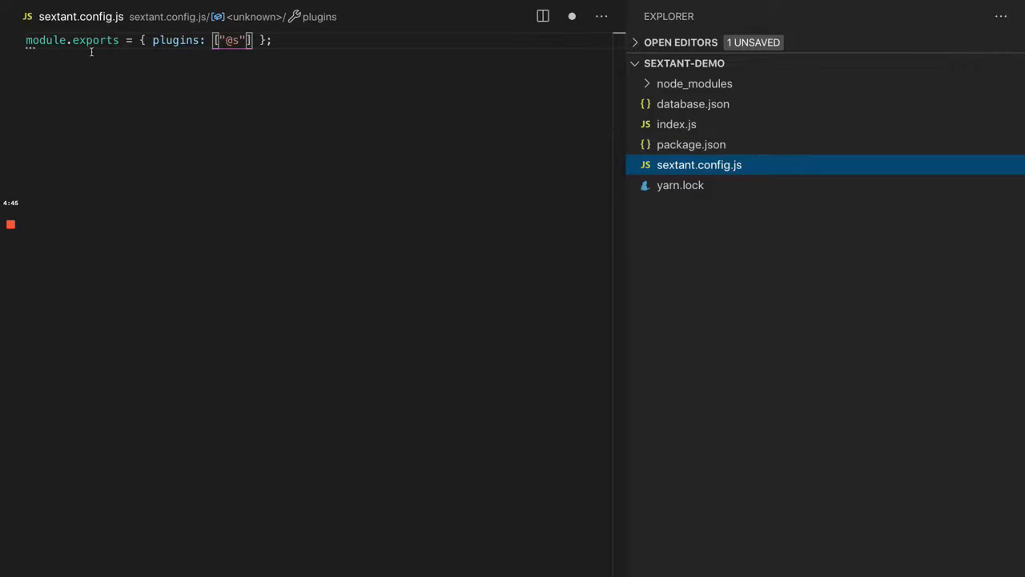
key(Backspace)
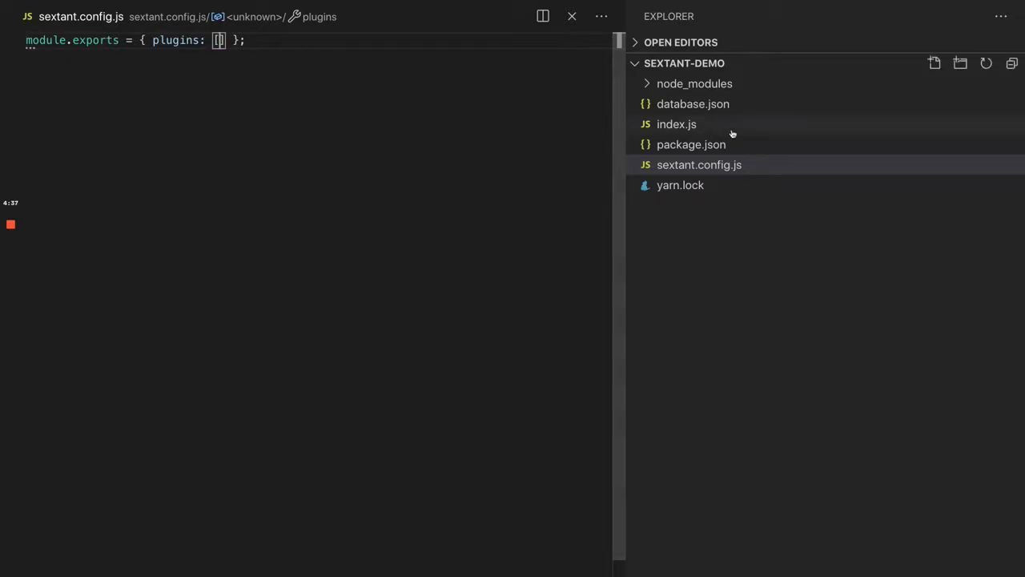
click(691, 144)
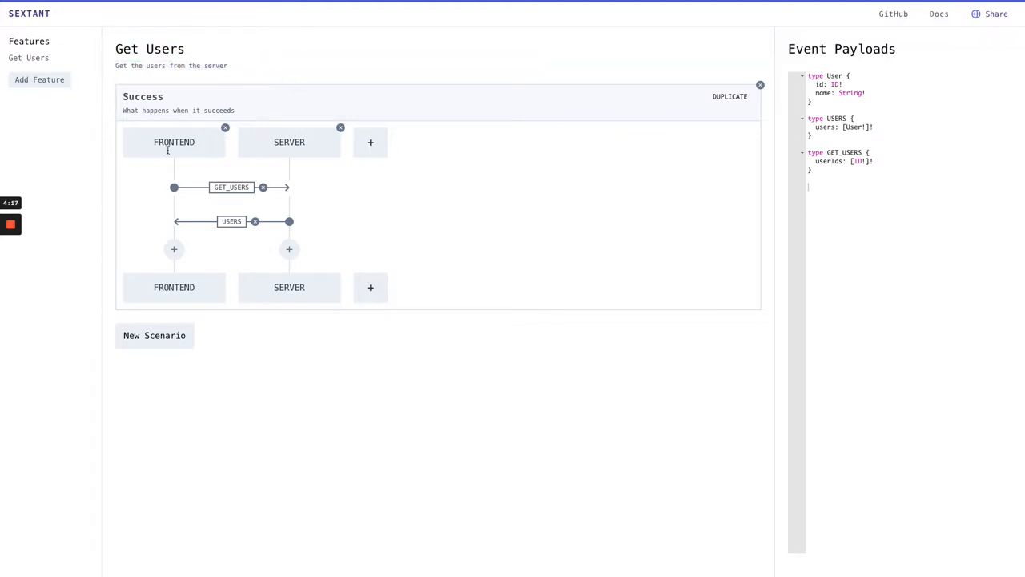
click(289, 141)
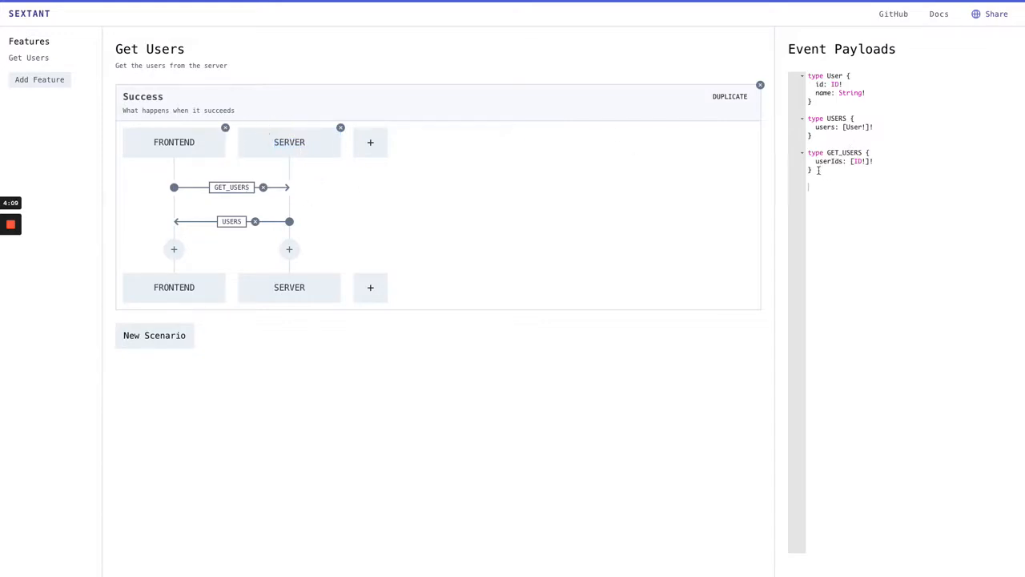
double_click(843, 152)
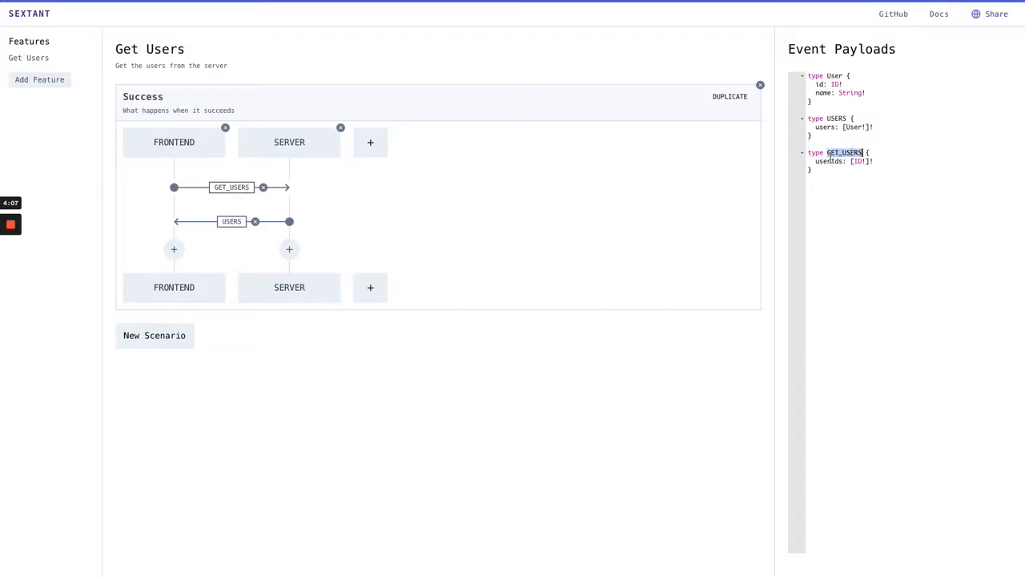
double_click(829, 161)
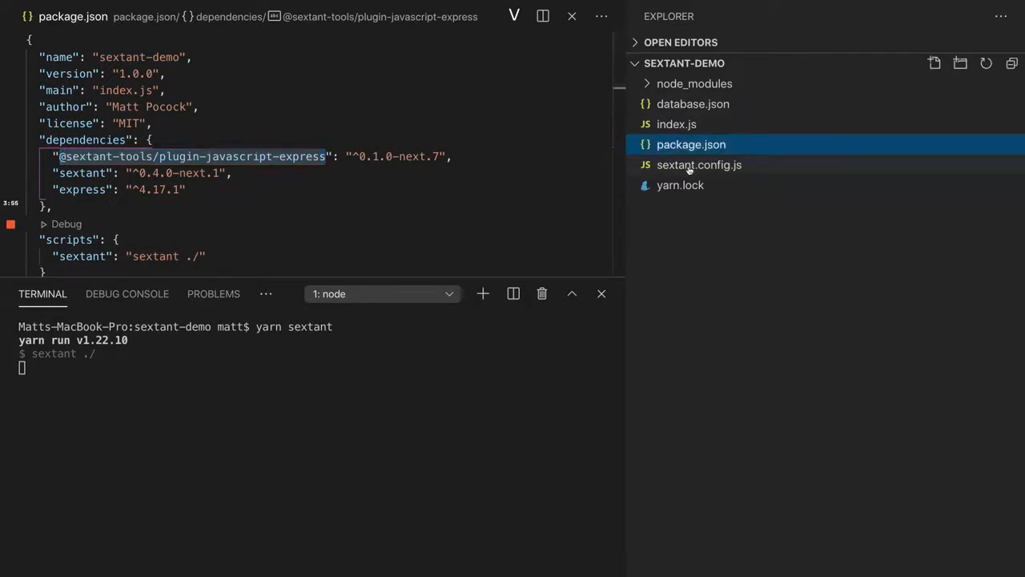
click(699, 164)
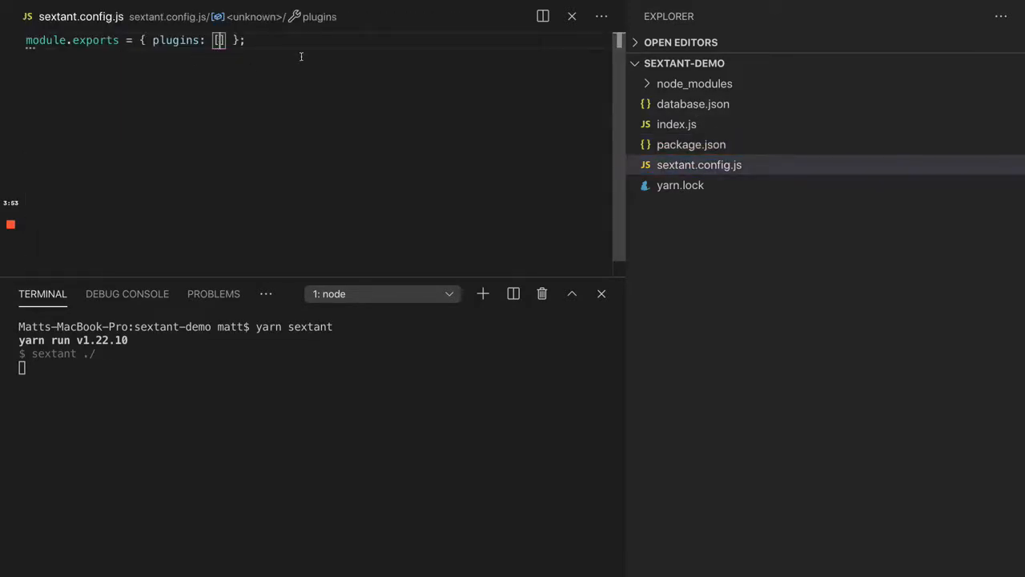
text("@sextant-tools/plugin-javascript-express")
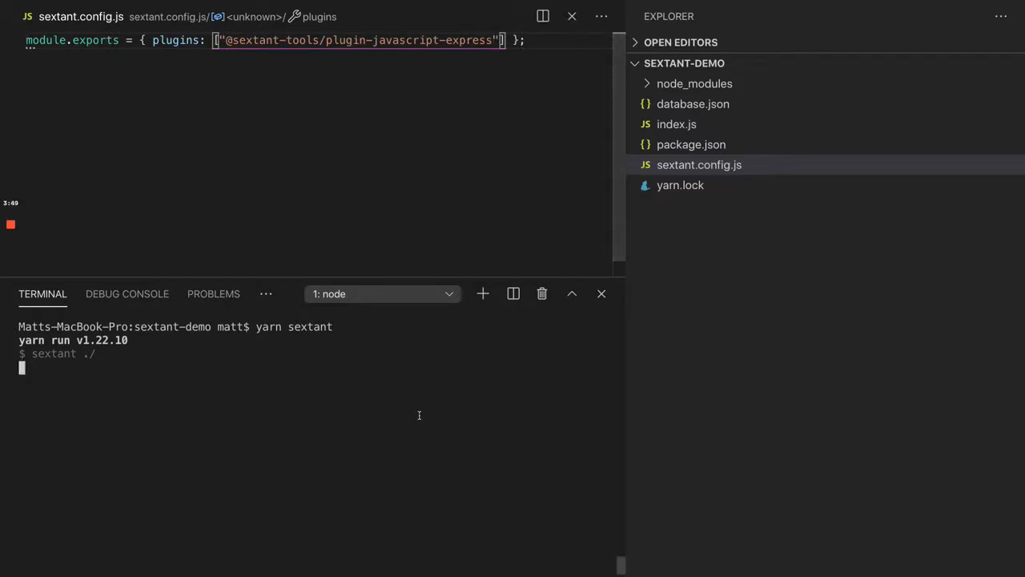
text(clear)
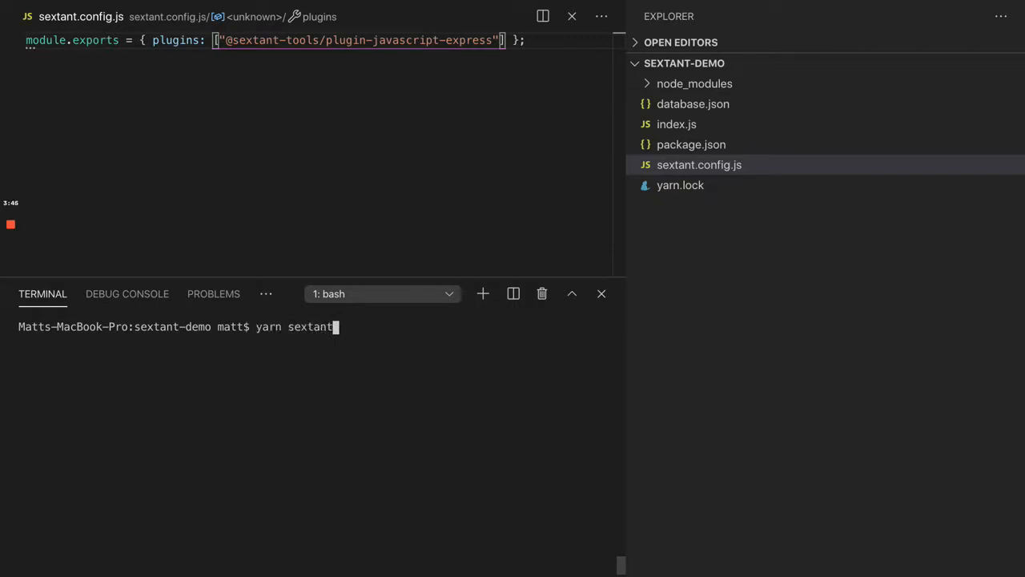
Step: Run yarn sextant and review sextant-express.generated.js and sextant-types.generated.js, returning to index.js
key(Return)
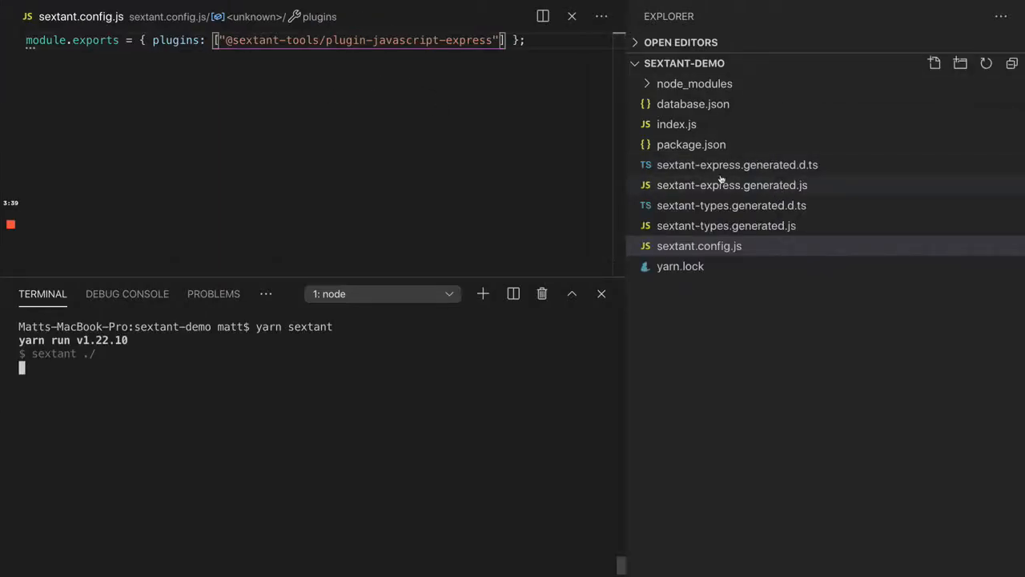
mouse_move(720, 212)
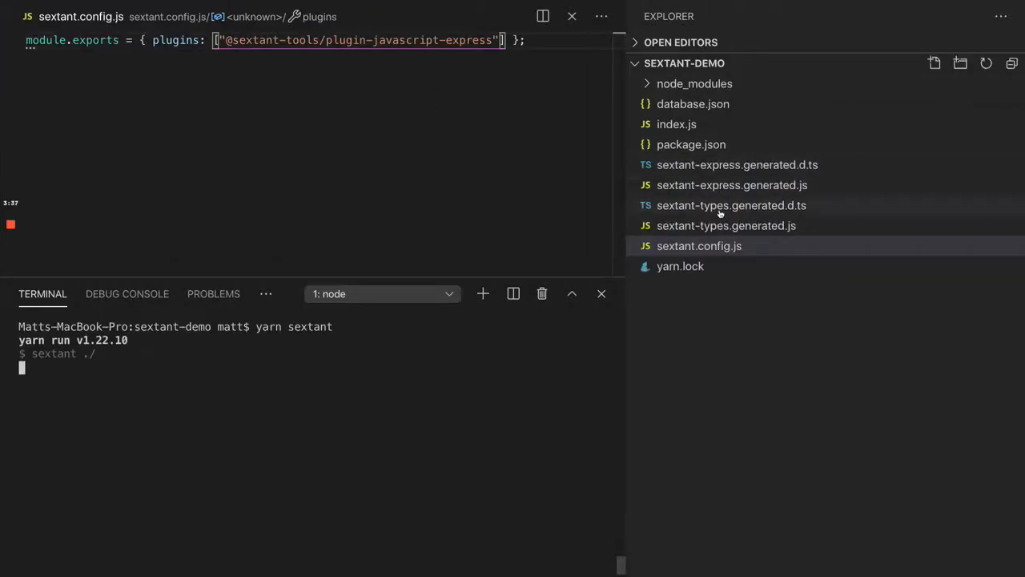
click(731, 185)
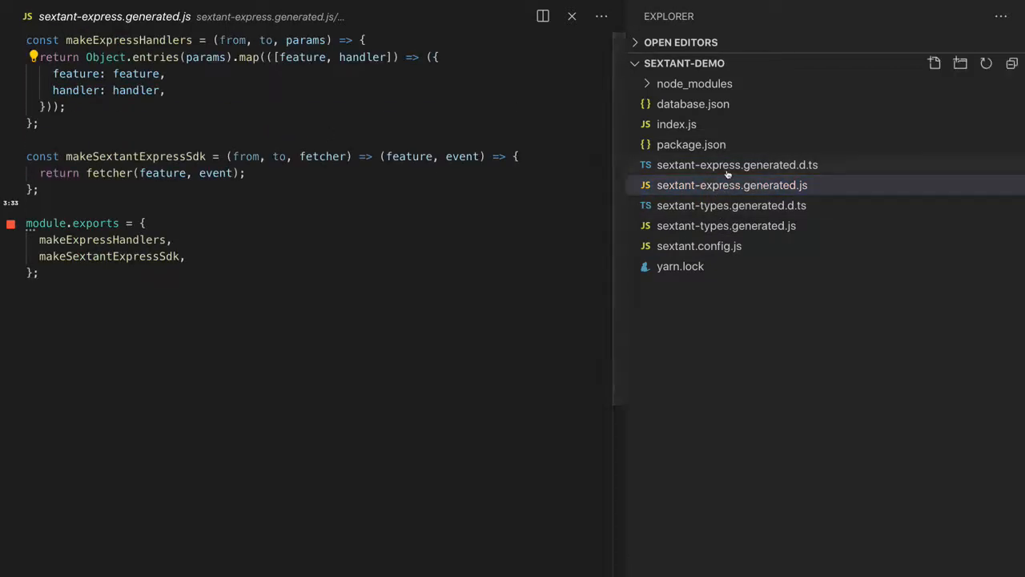
click(726, 225)
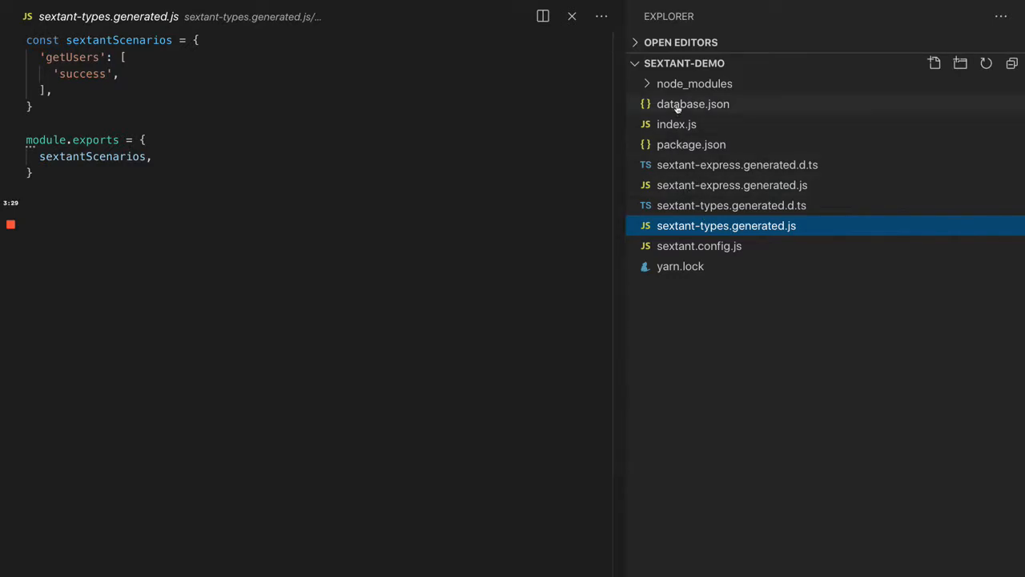
click(676, 124)
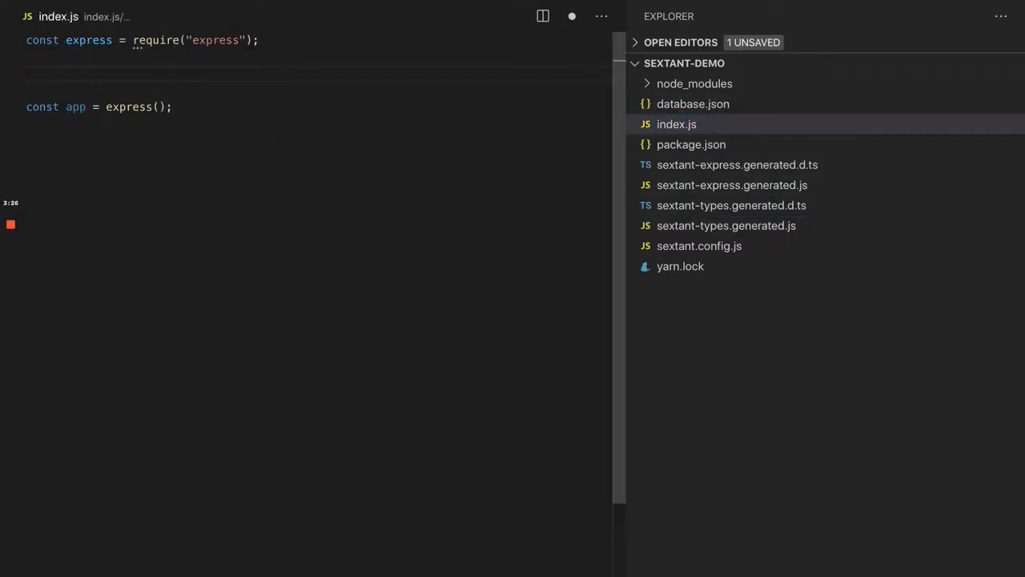
Step: Require makeExpressHandlers and call it for 'frontend' to 'server' with an empty getUsers handler
text(c)
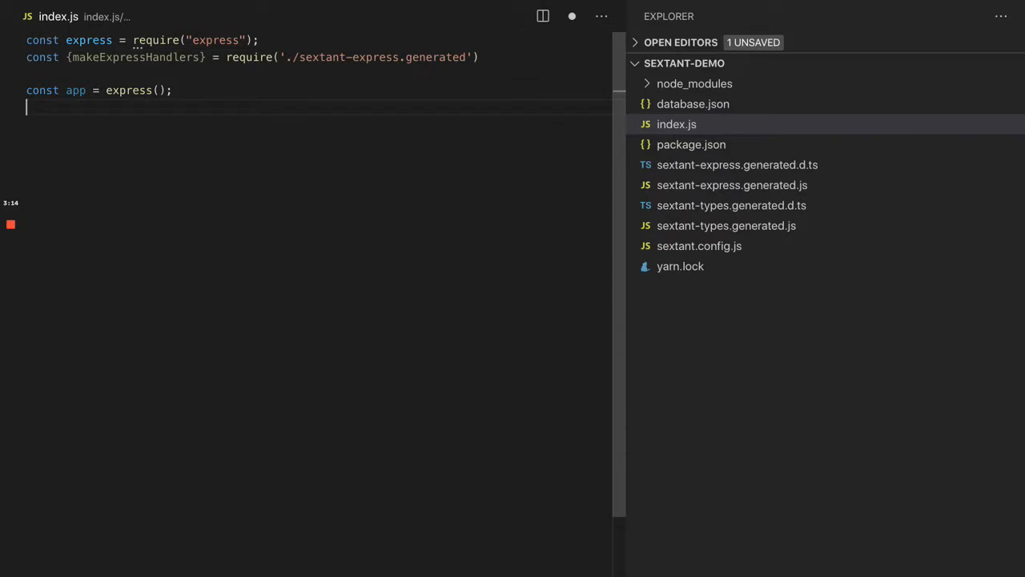
text(makeExpressHandlers()
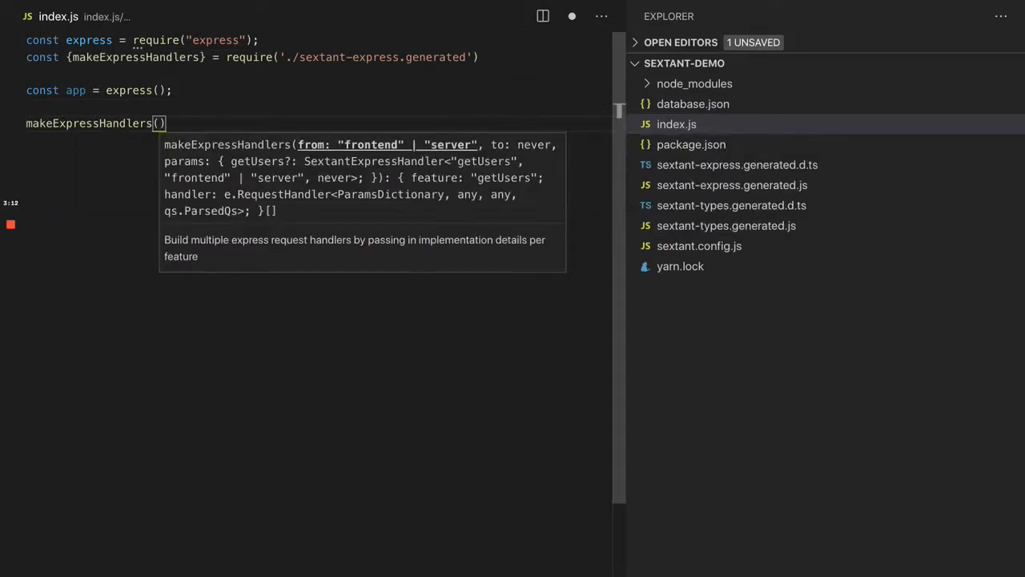
text('frontend', 'server', {)
text(getUsers: (req, res) => {)
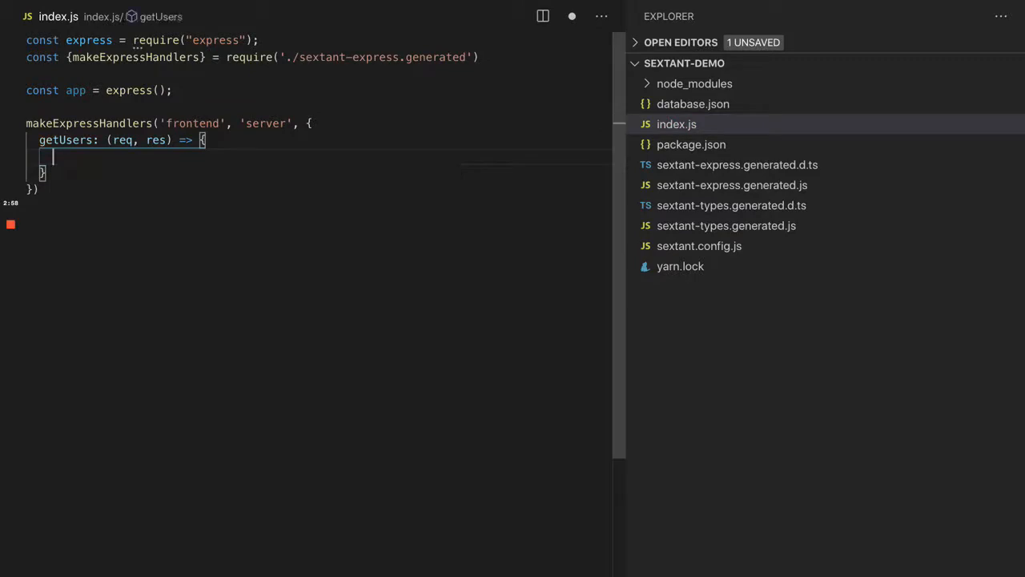
Step: Read req.body userIds in getUsers and return a USERS JSON response with one user
text(const)
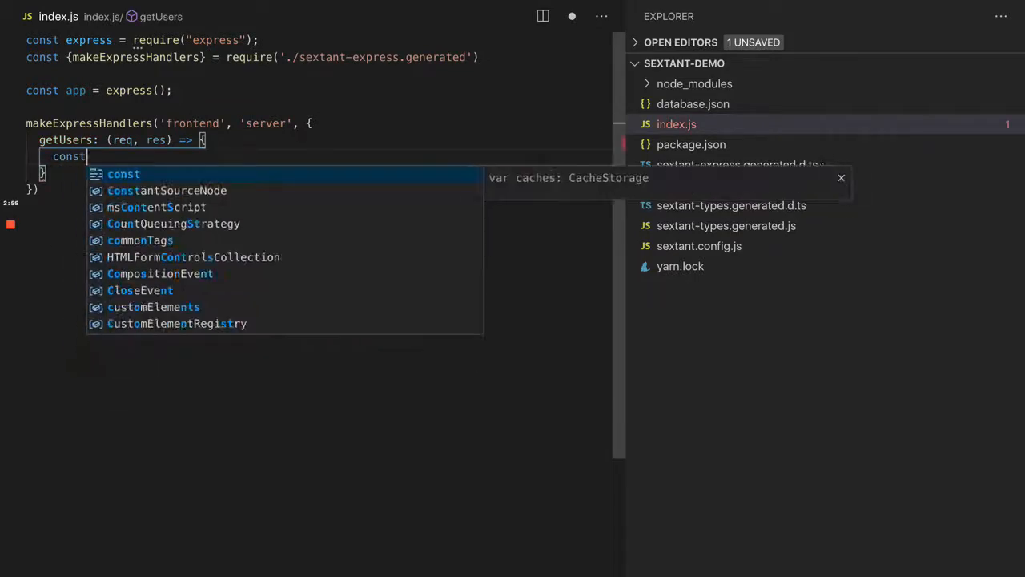
text(event = req.body;)
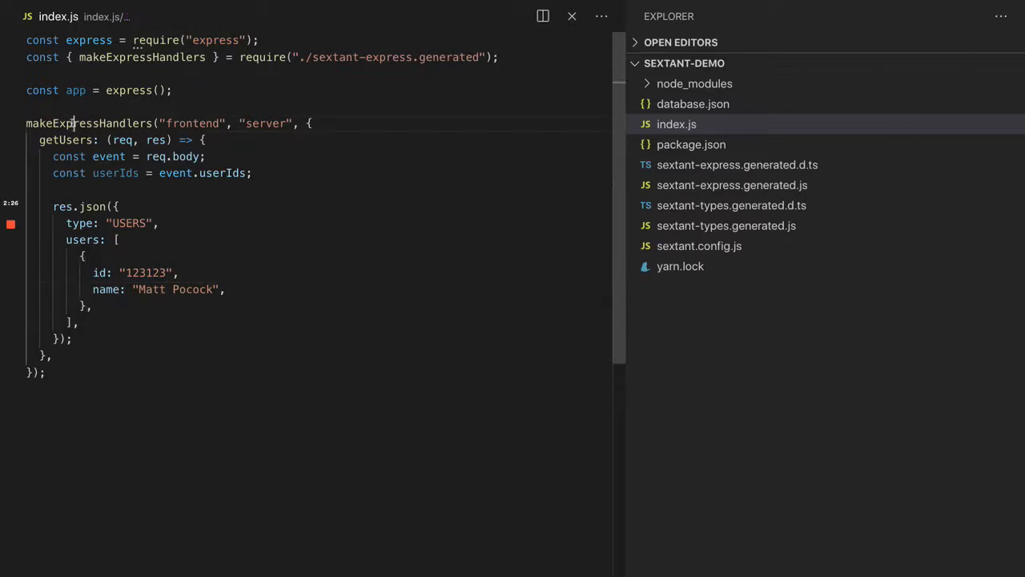
Step: Store the result as const handlers and start handlers.forEach over each handler and feature
text(const handlers =)
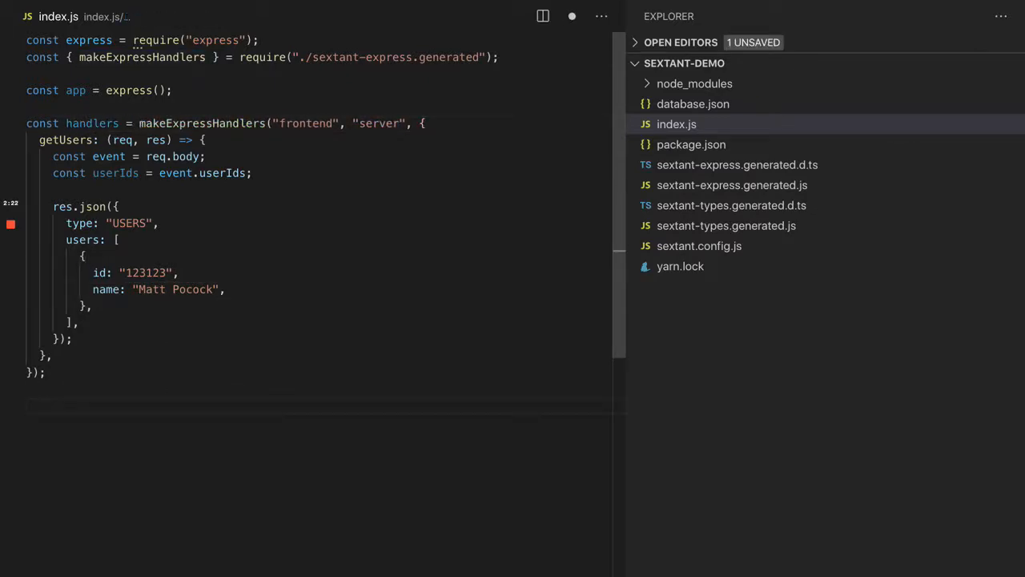
text(handlers.forEach(({ handler,)
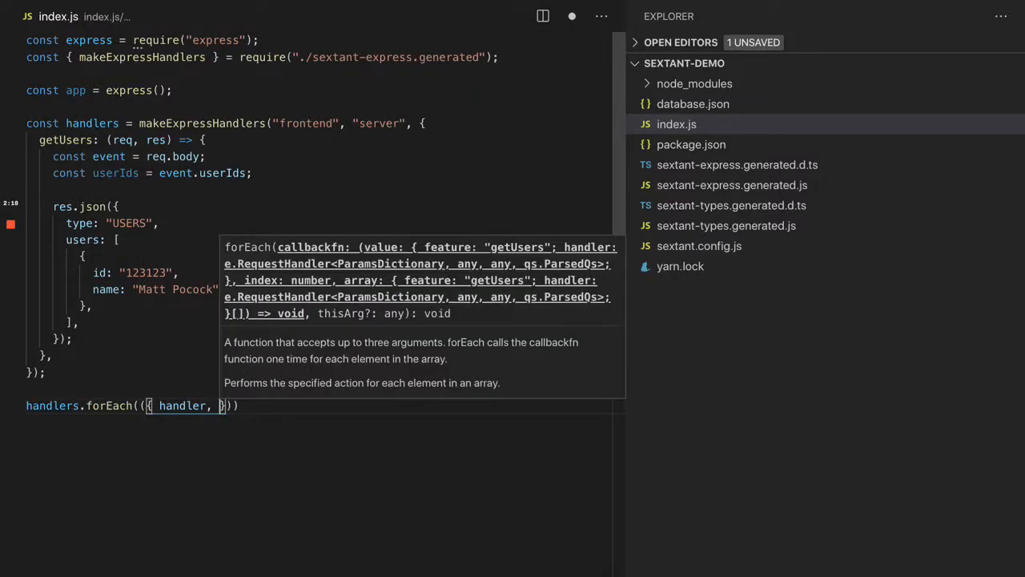
text(feature }) => {)
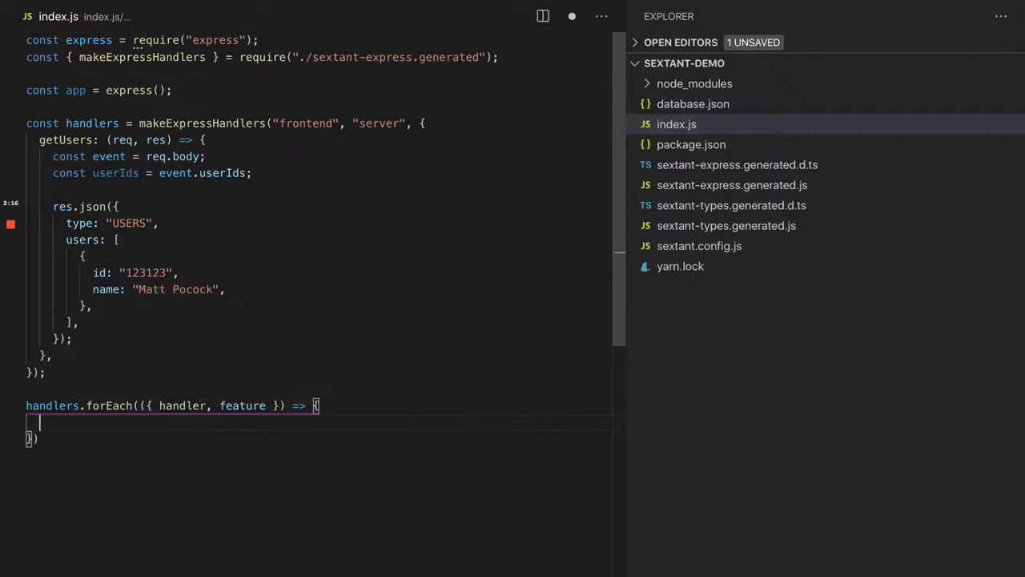
text(a)
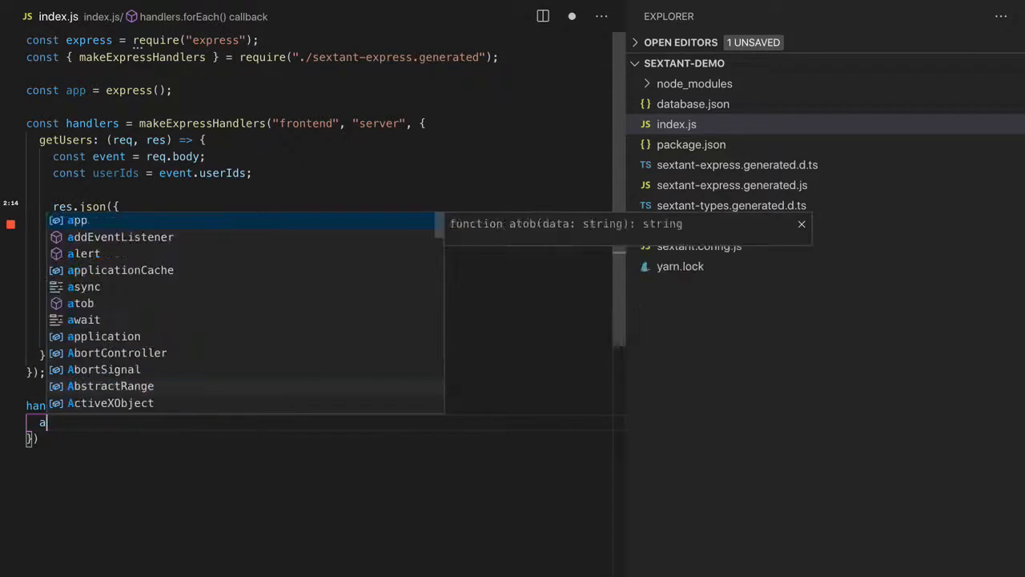